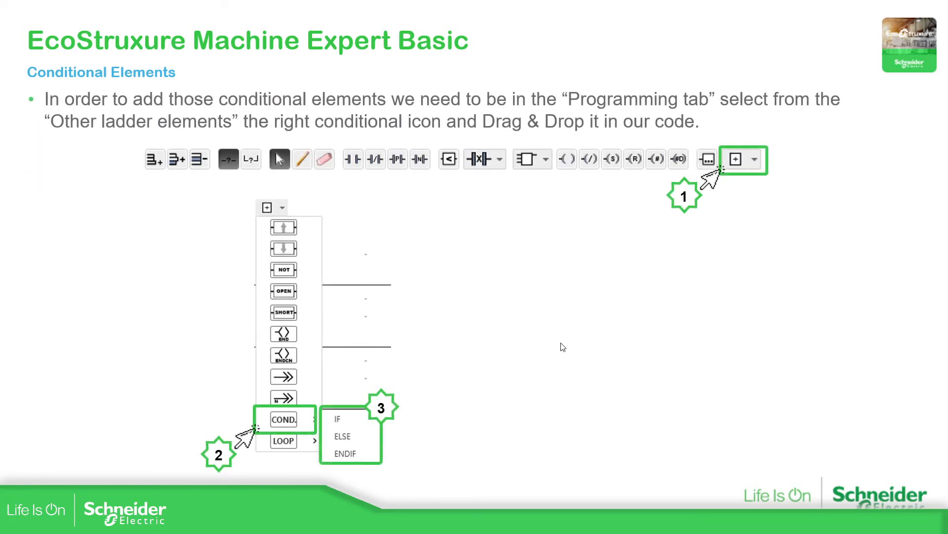
pyautogui.moveTo(570, 342)
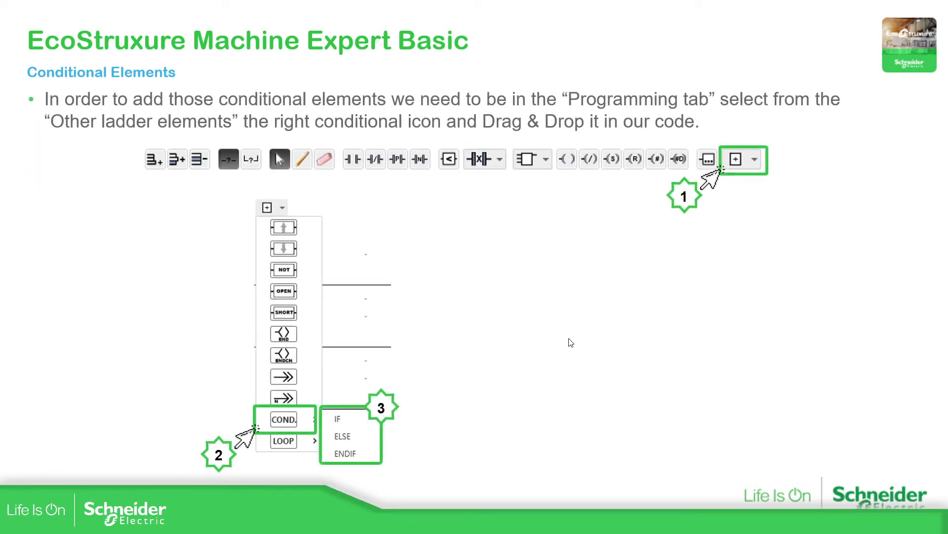
pyautogui.moveTo(769, 177)
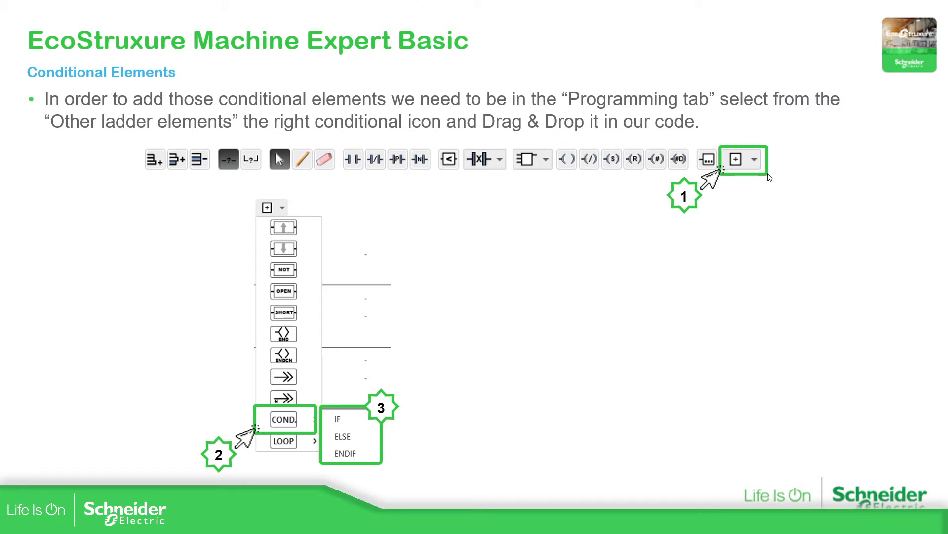
pyautogui.moveTo(347, 437)
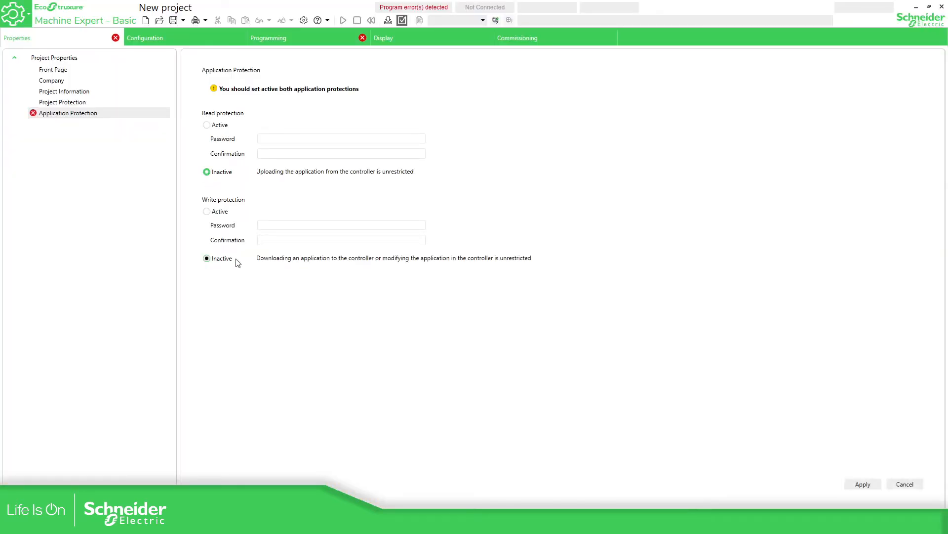
# - Apply the protection settings and place an IF conditional element on Rung0
pyautogui.click(862, 484)
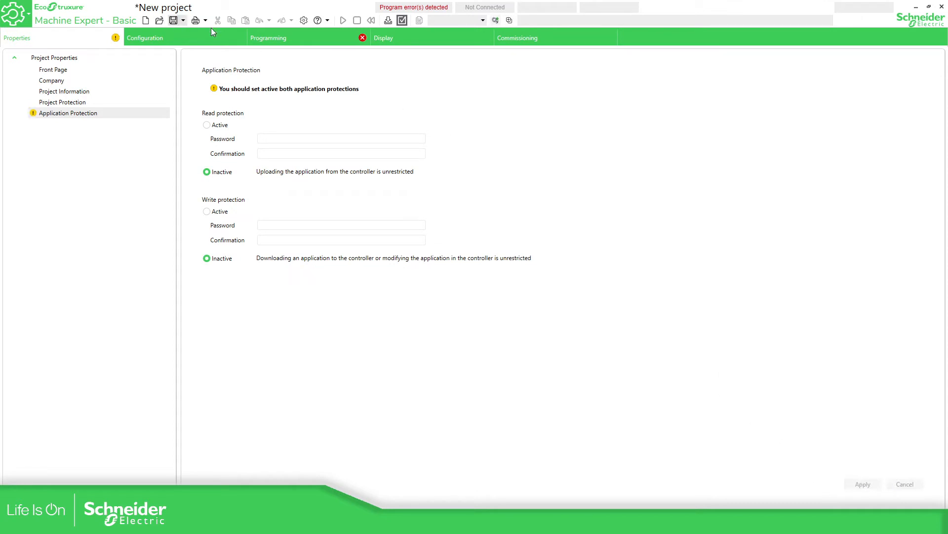
pyautogui.click(269, 37)
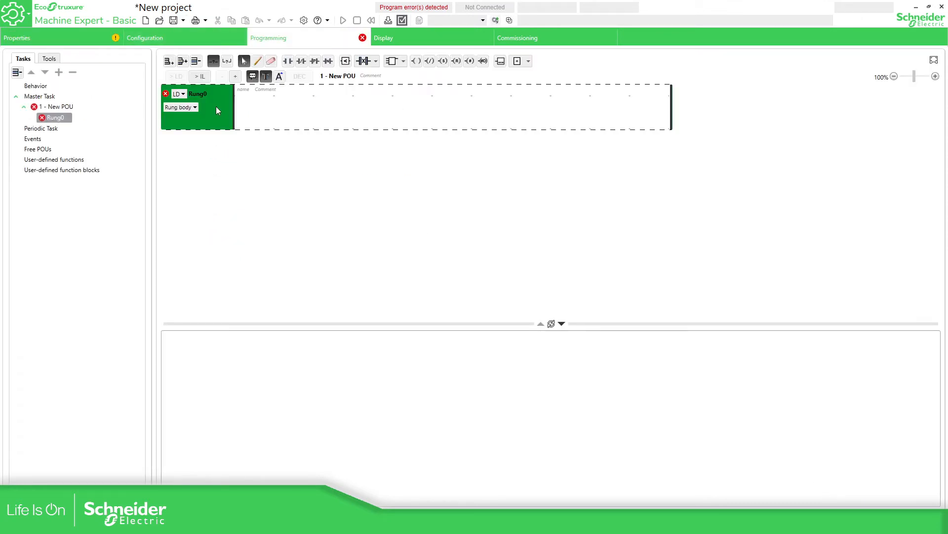
pyautogui.click(516, 60)
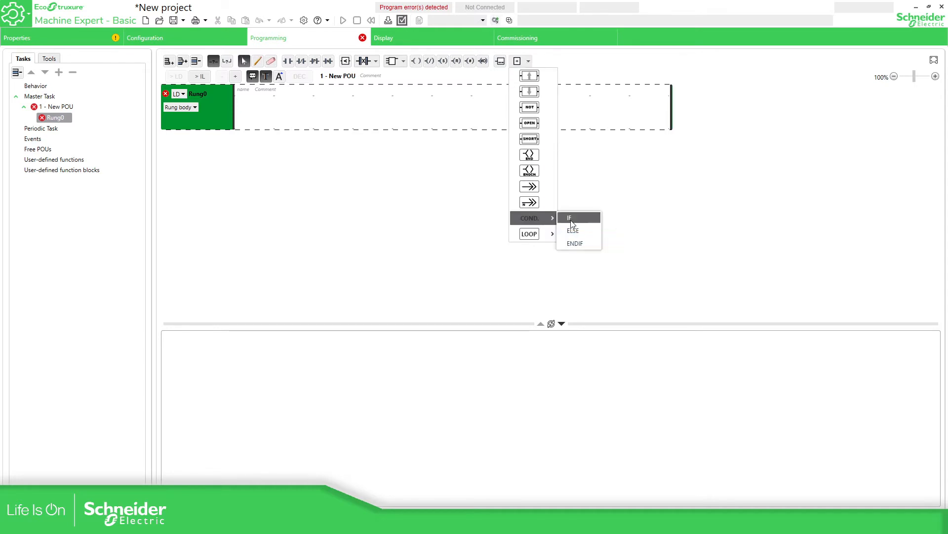
pyautogui.click(569, 217)
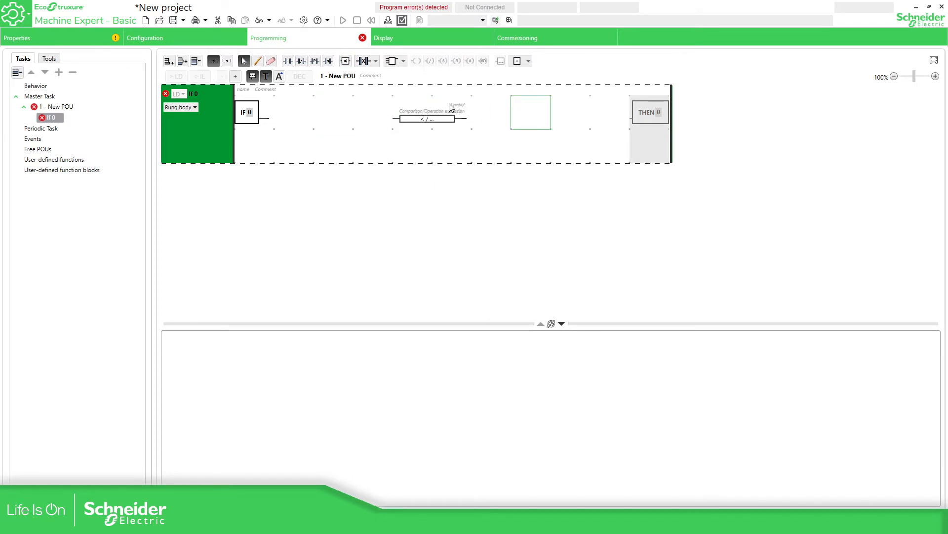
# - Enter %MW2 as the operand of the IF rung's comparison block
pyautogui.click(425, 119)
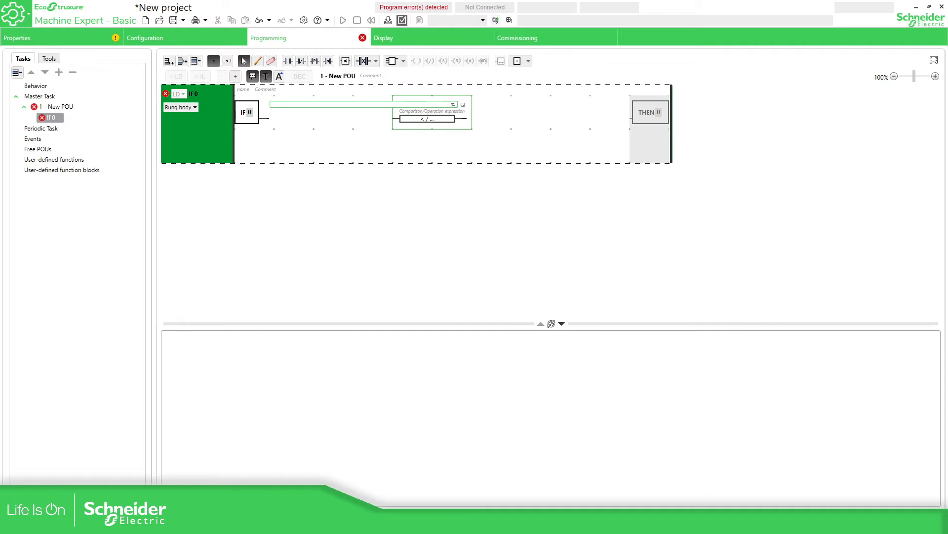
pyautogui.write('%MW2 >=')
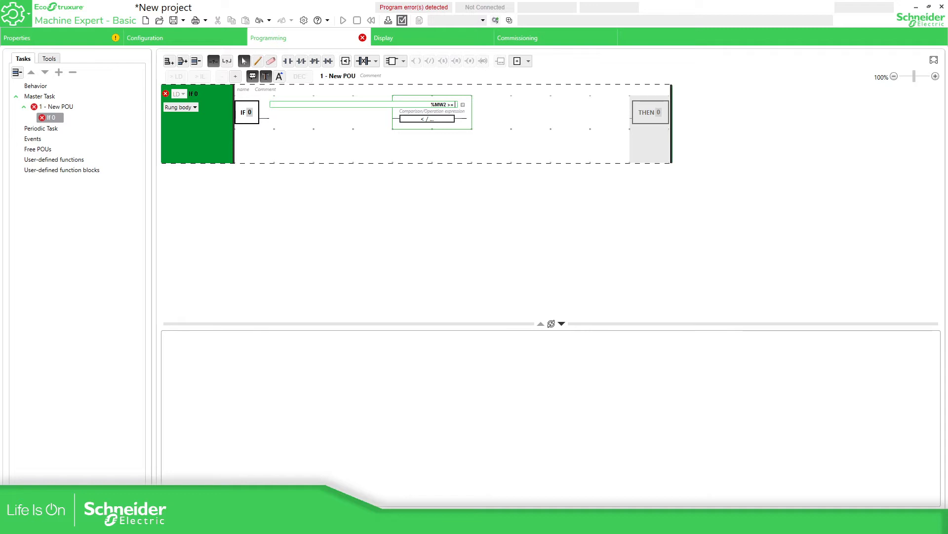
pyautogui.moveTo(478, 118)
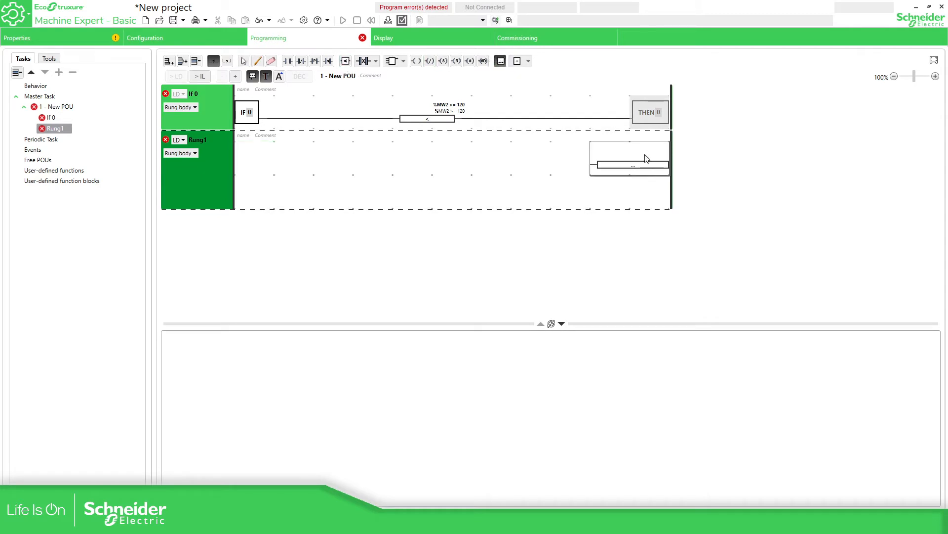
# - Set the Rung1 operation block to assign %MW2 := 0
pyautogui.click(629, 158)
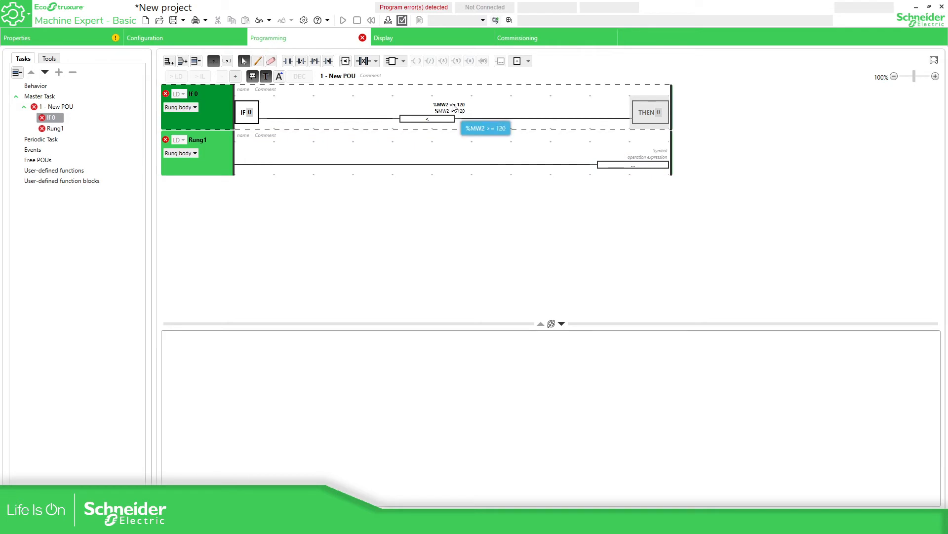
pyautogui.click(427, 104)
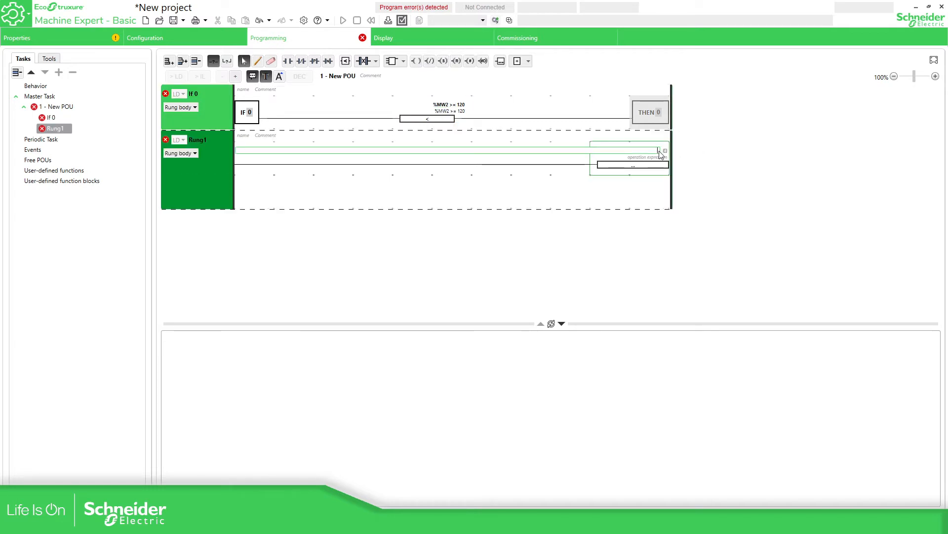
pyautogui.write('%MW2 := 0')
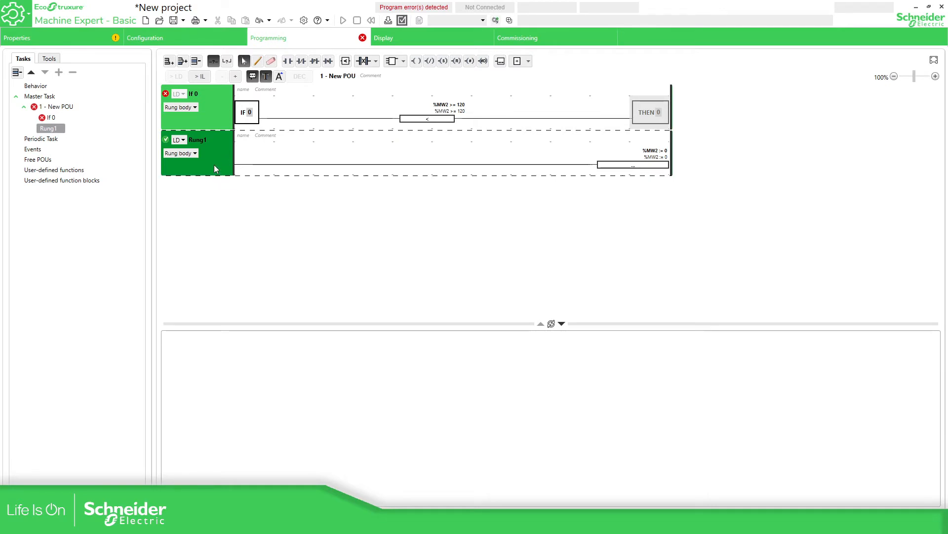
pyautogui.moveTo(235, 209)
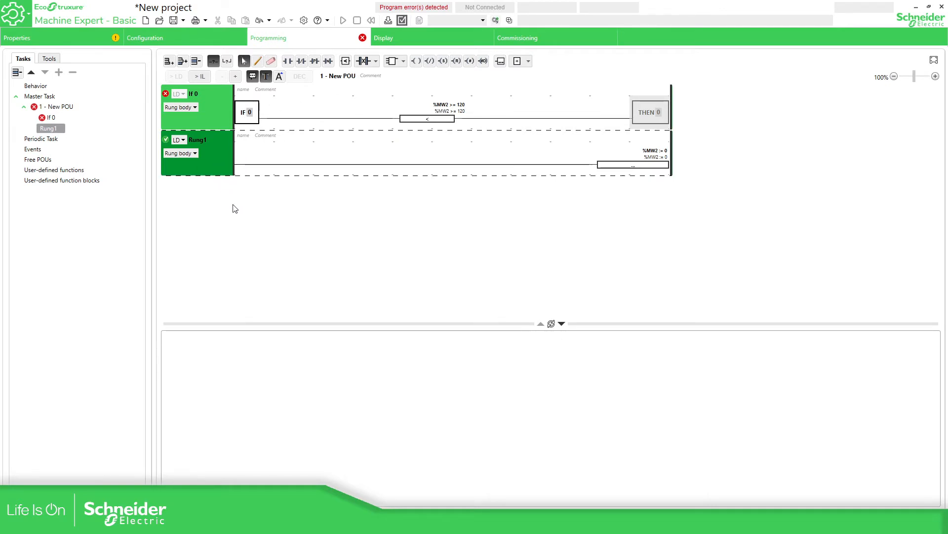
pyautogui.moveTo(487, 113)
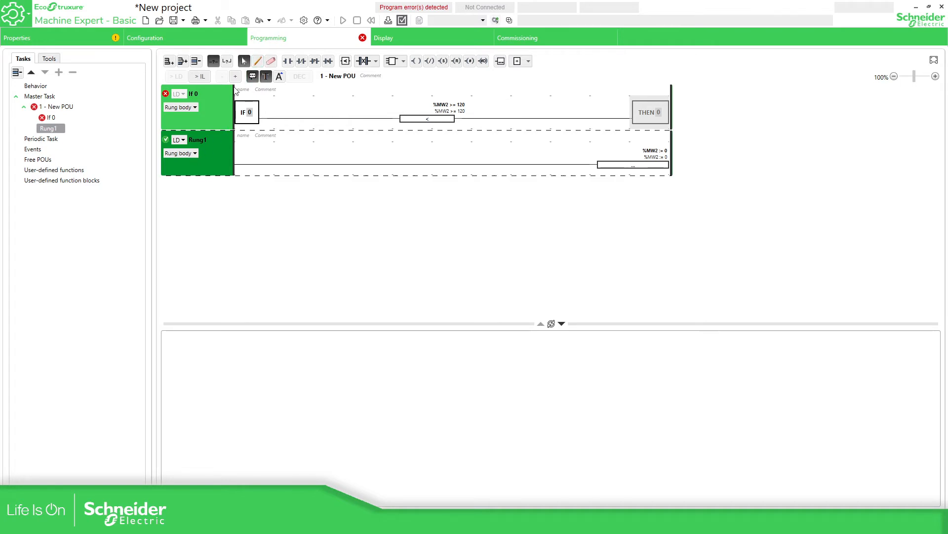
pyautogui.moveTo(165, 93)
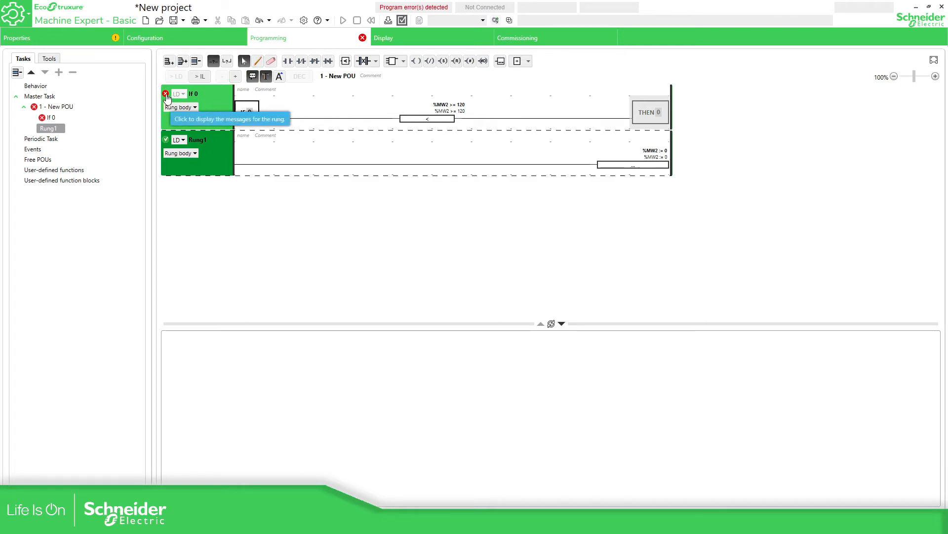
# - Add an ELSE rung after Rung1 with an operation block for %MW2 := %MW2 + 1
pyautogui.click(166, 98)
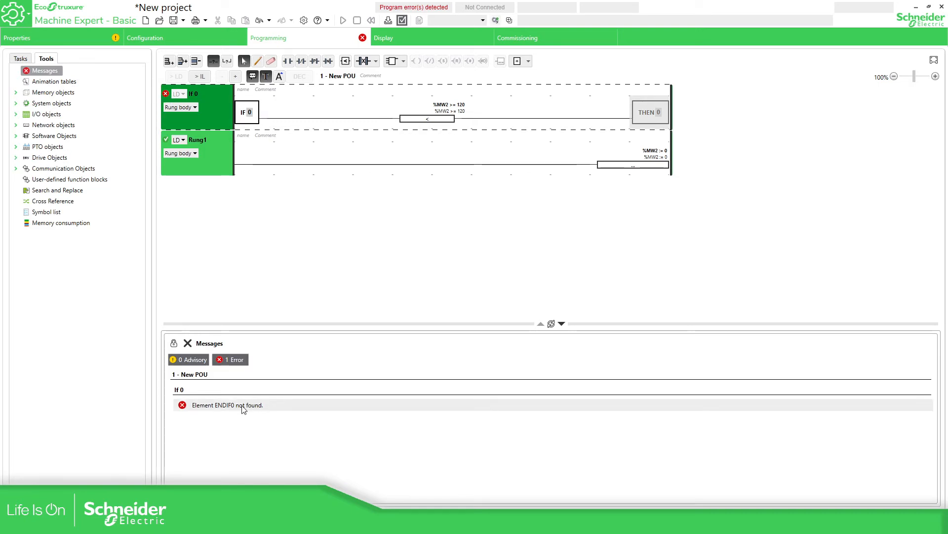
pyautogui.click(180, 60)
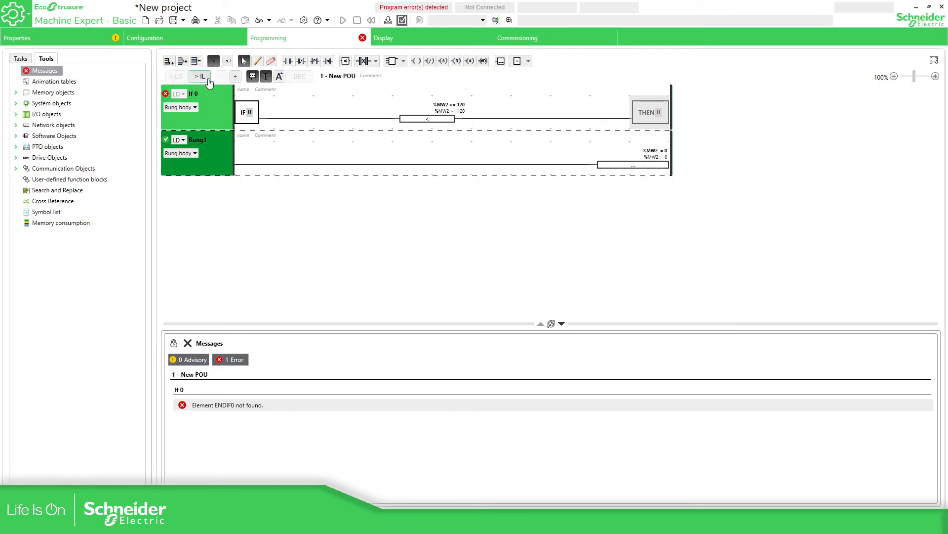
pyautogui.click(527, 60)
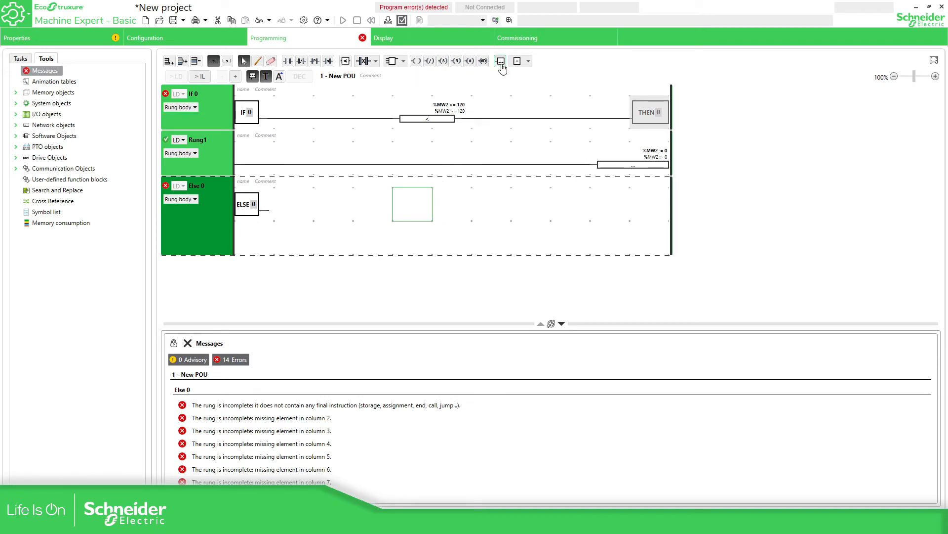
pyautogui.click(500, 60)
pyautogui.write('%MW2 := %MW2 + 1')
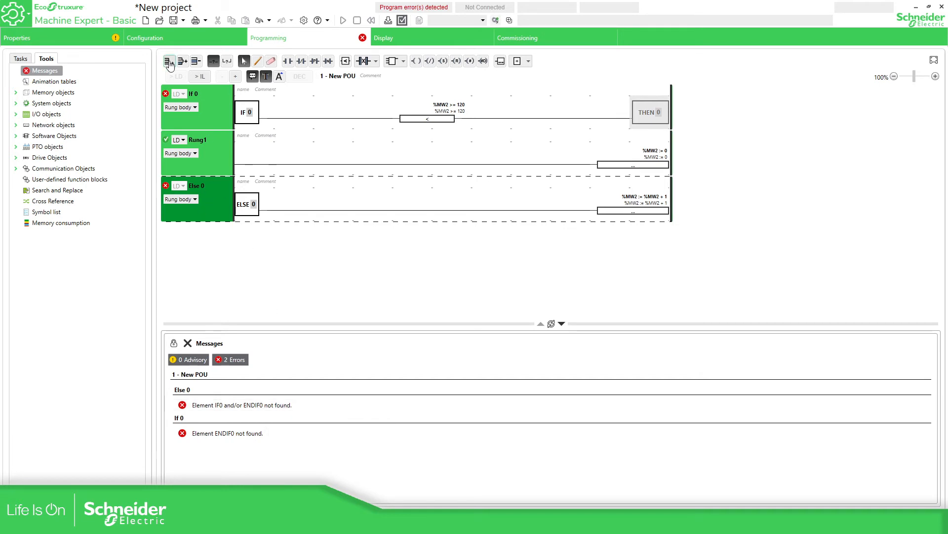
# - Add the ENDIF rung and download the program by launching the simulator
pyautogui.click(524, 60)
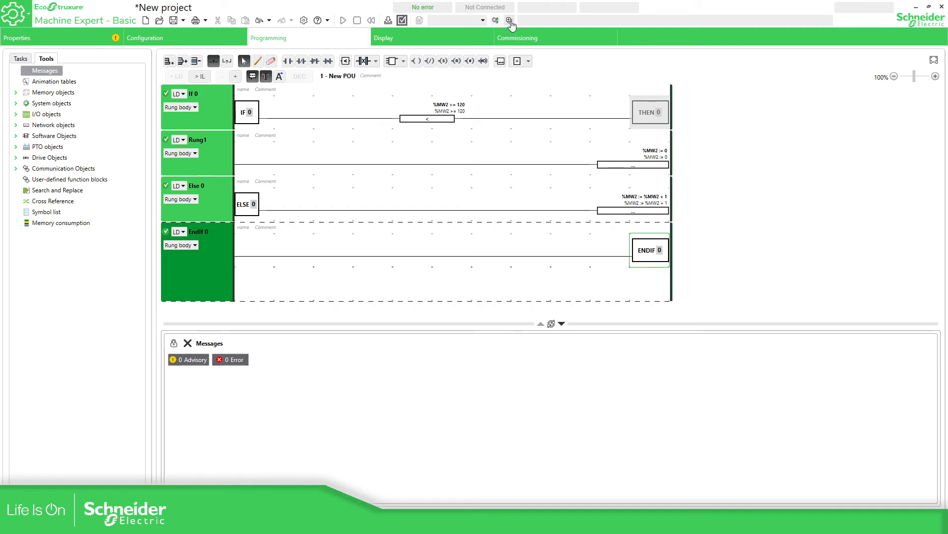
pyautogui.click(511, 20)
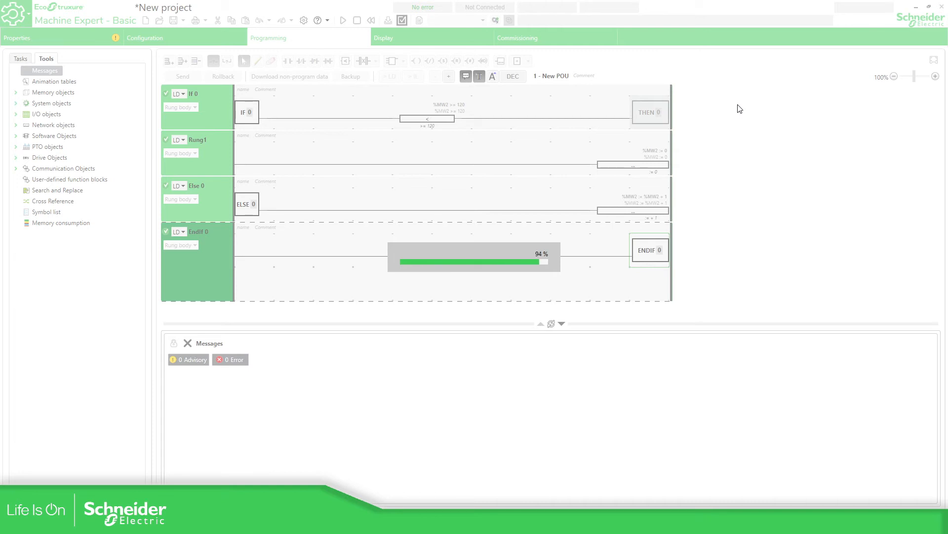
# - Run the program in the simulator and watch %MW2 count up live on the rungs
pyautogui.click(342, 20)
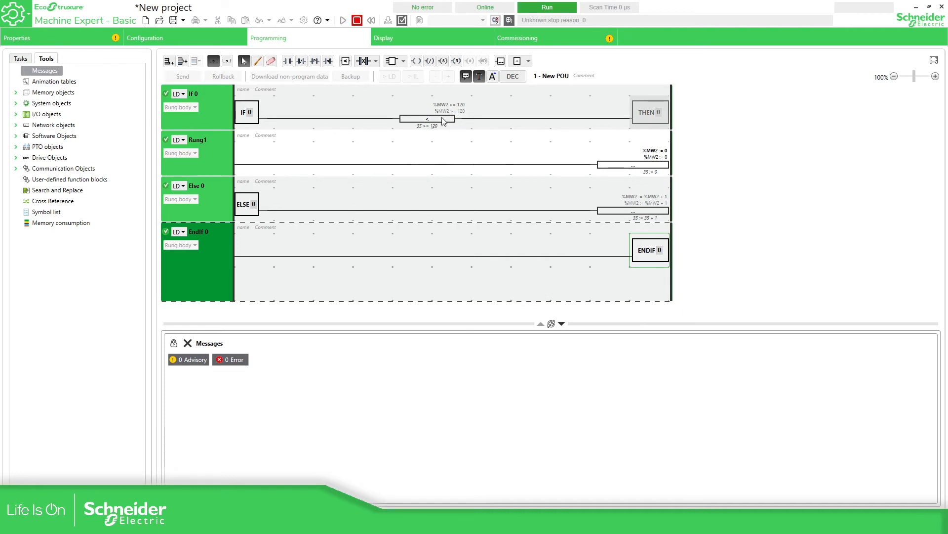
pyautogui.moveTo(462, 111)
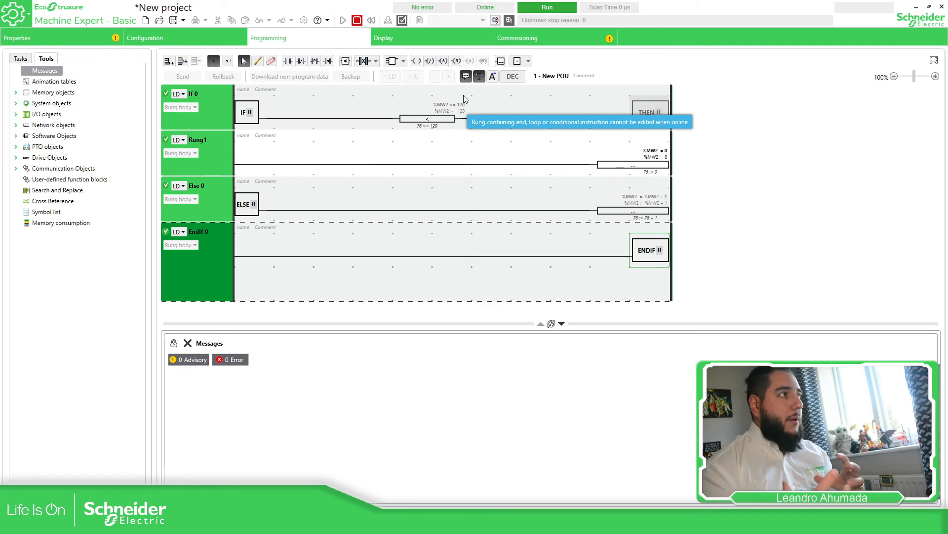
pyautogui.click(427, 111)
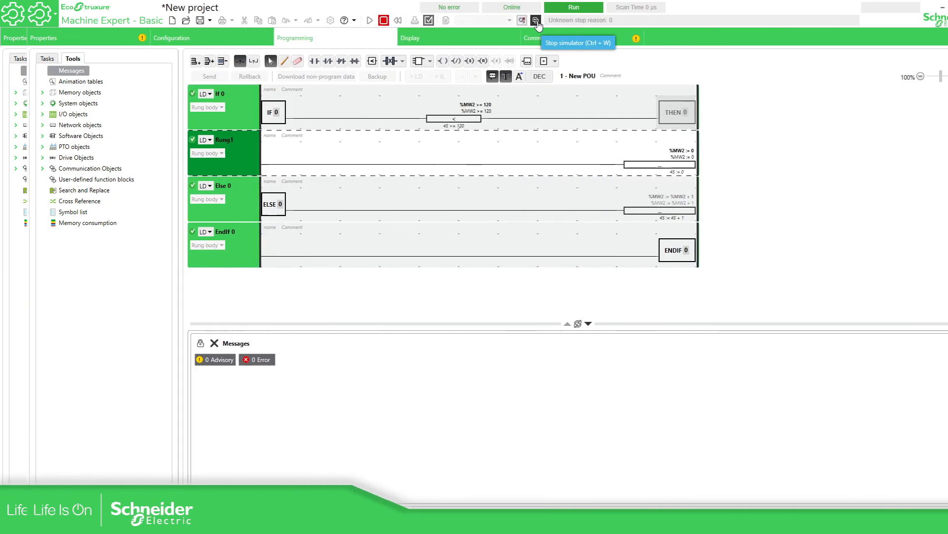
# - Stop the simulator and inspect the %M11 coil and contact in Rung3 and Rung4
pyautogui.click(534, 20)
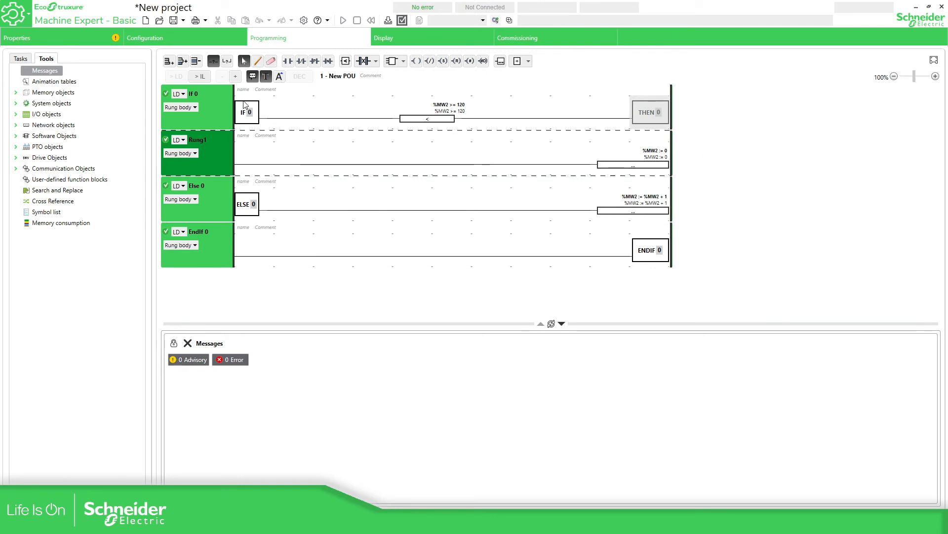
pyautogui.moveTo(805, 140)
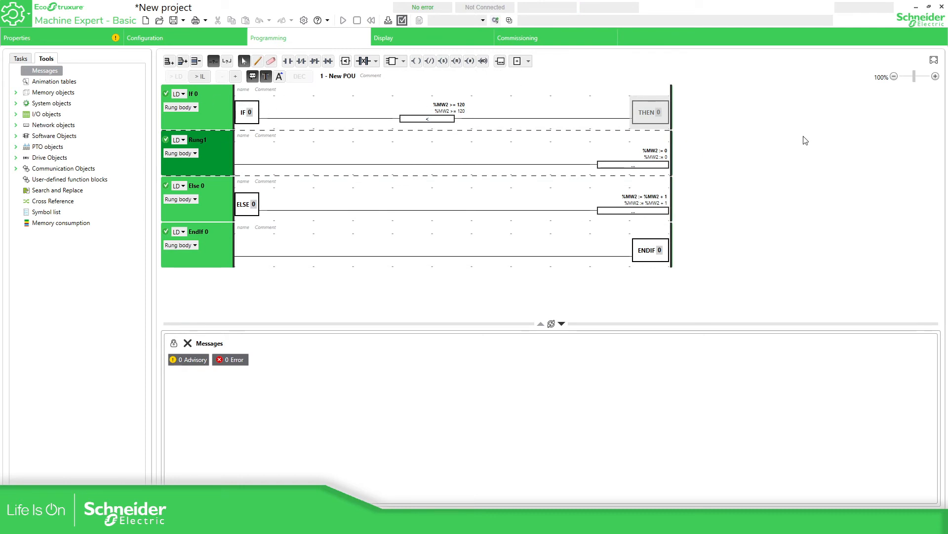
pyautogui.moveTo(649, 133)
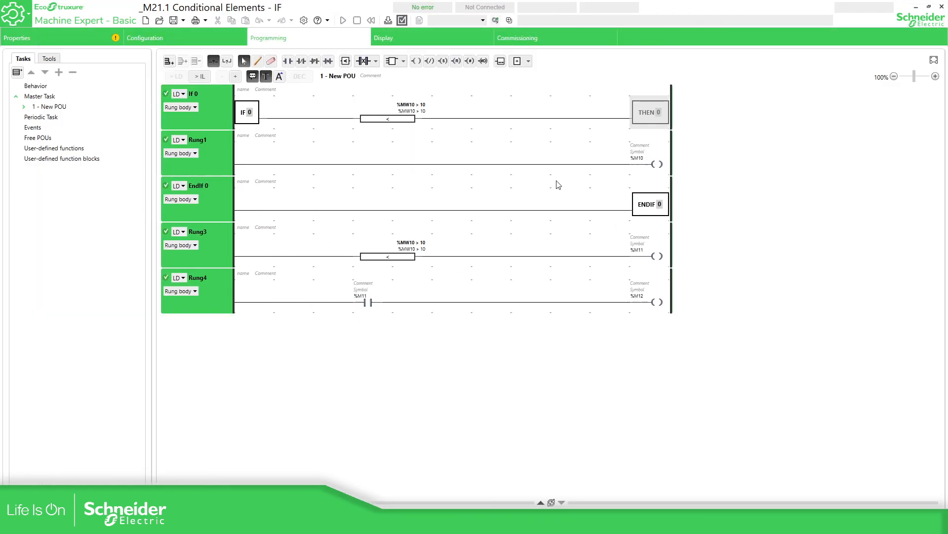
pyautogui.moveTo(412, 255)
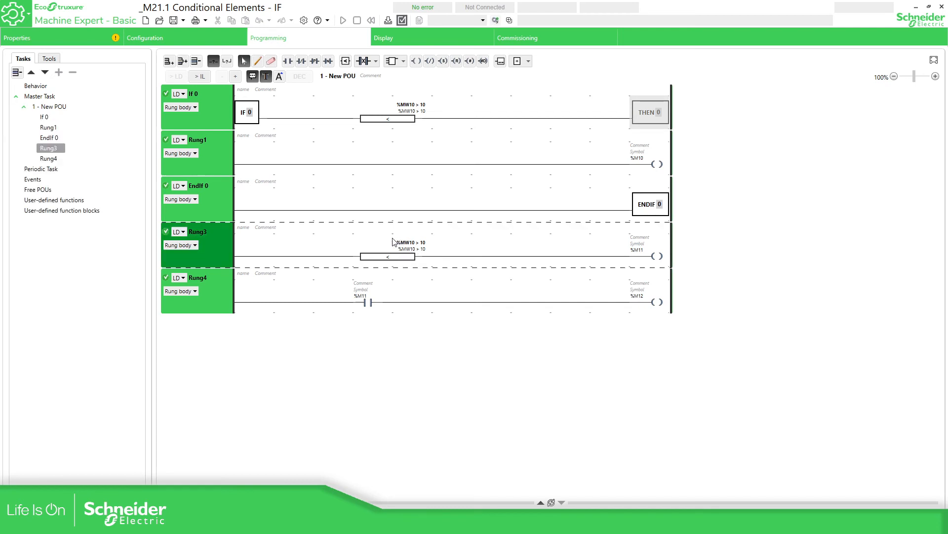
pyautogui.moveTo(410, 255)
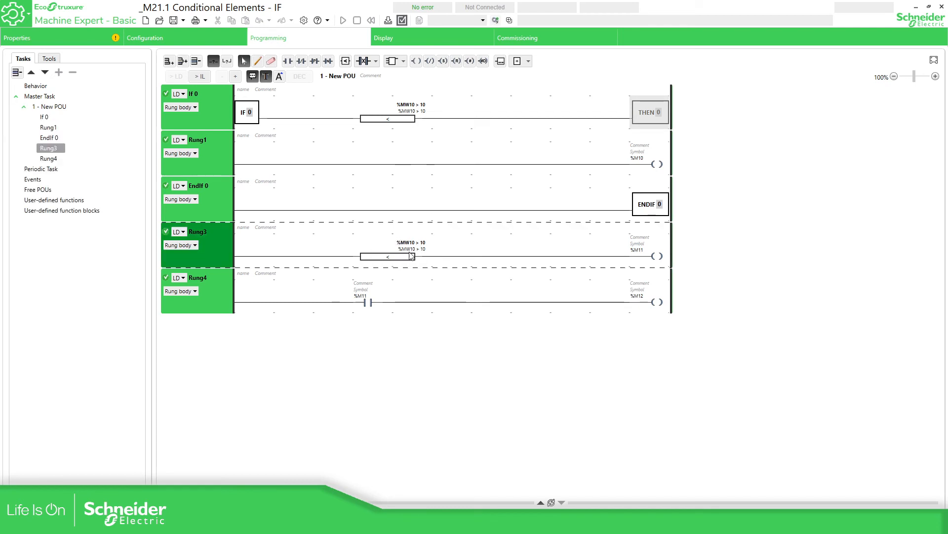
pyautogui.click(656, 254)
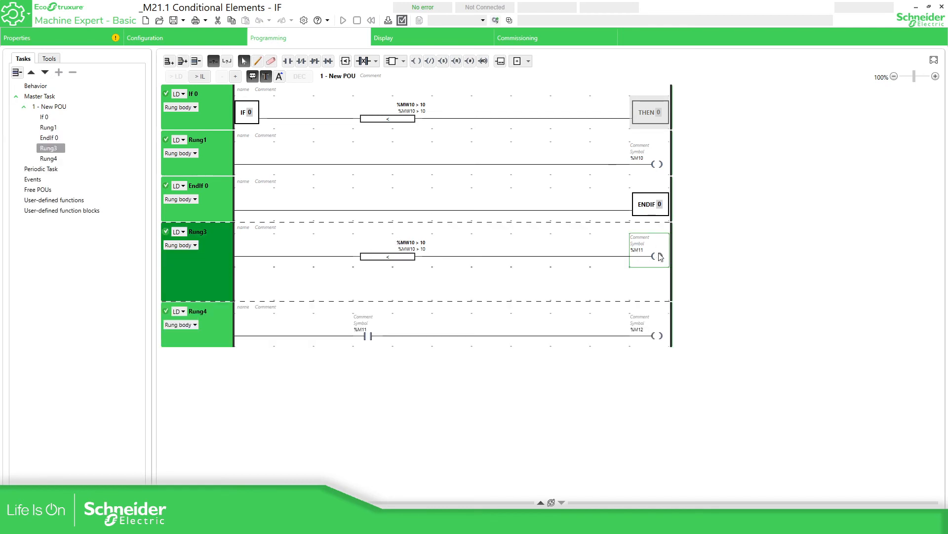
pyautogui.click(48, 158)
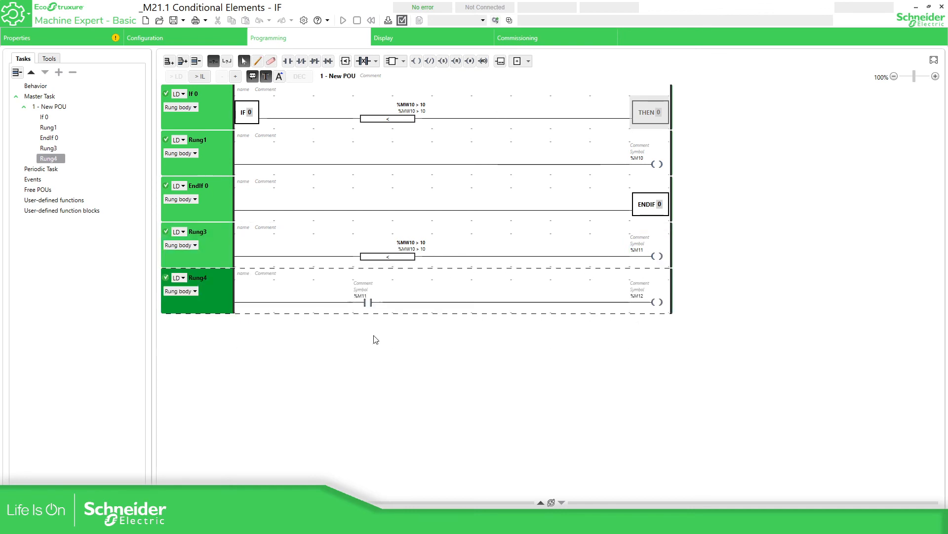
pyautogui.click(372, 297)
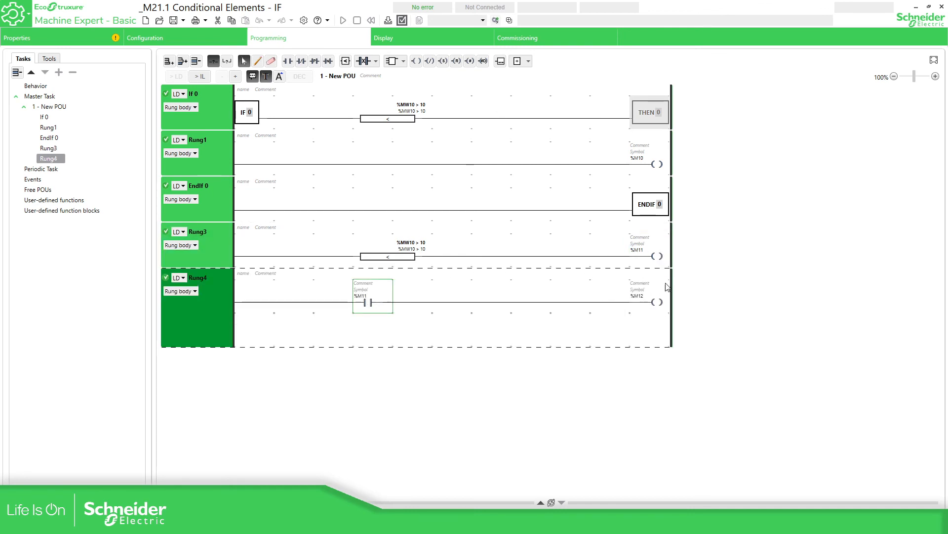